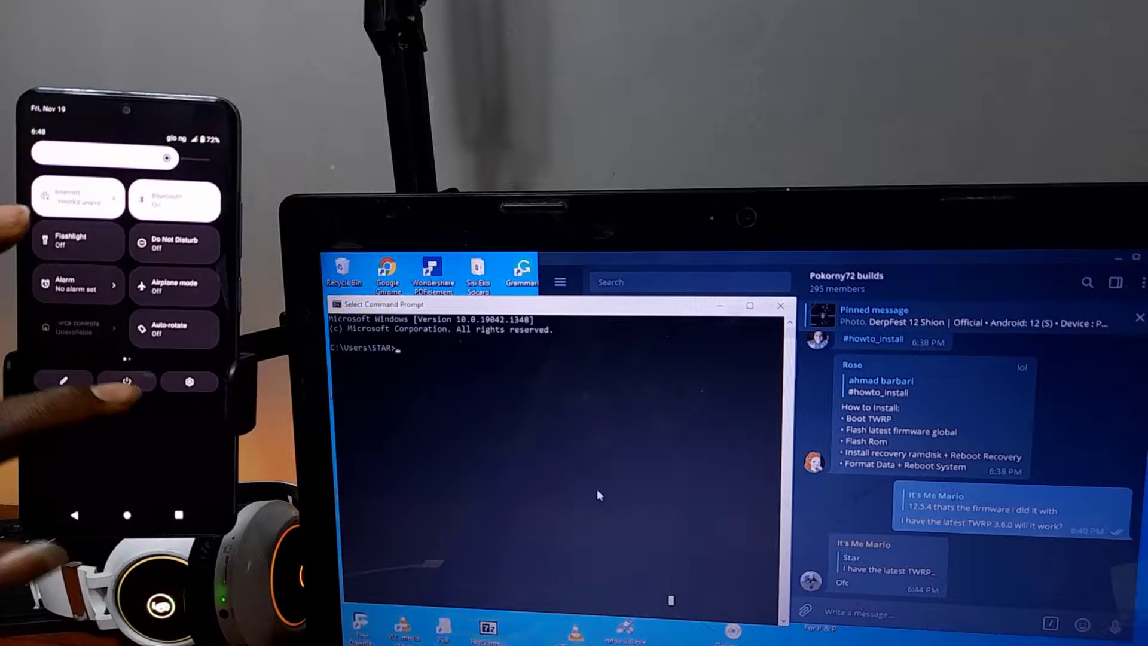
- Verify the phone with fastboot devices and begin entering the fastboot flash command
left_click(189, 382)
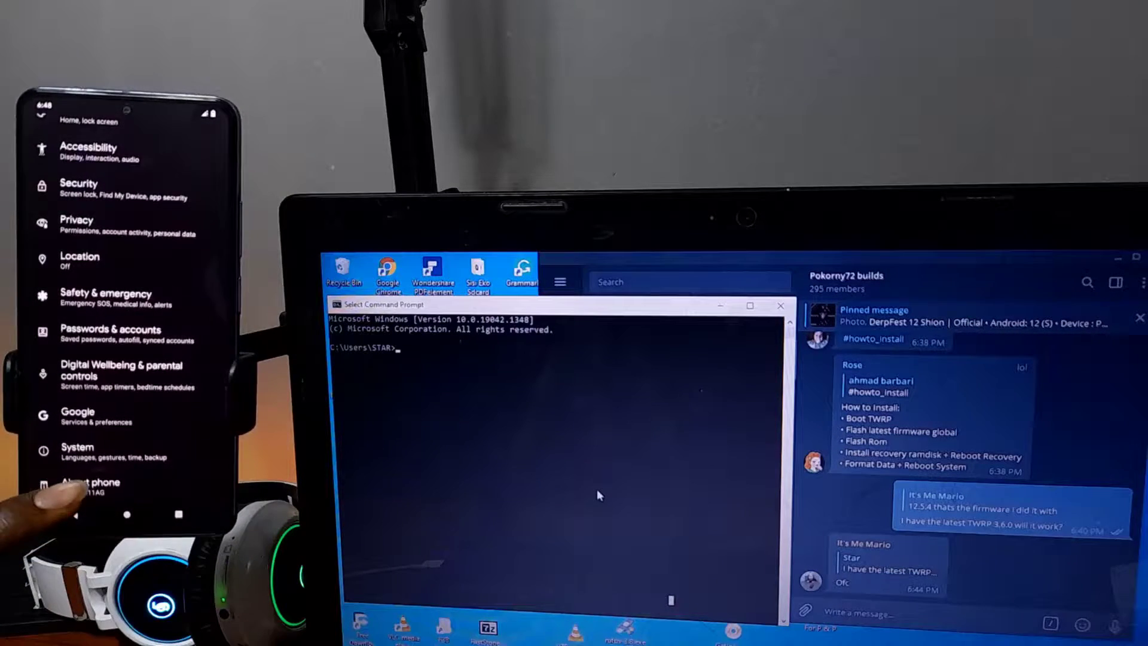
left_click(90, 483)
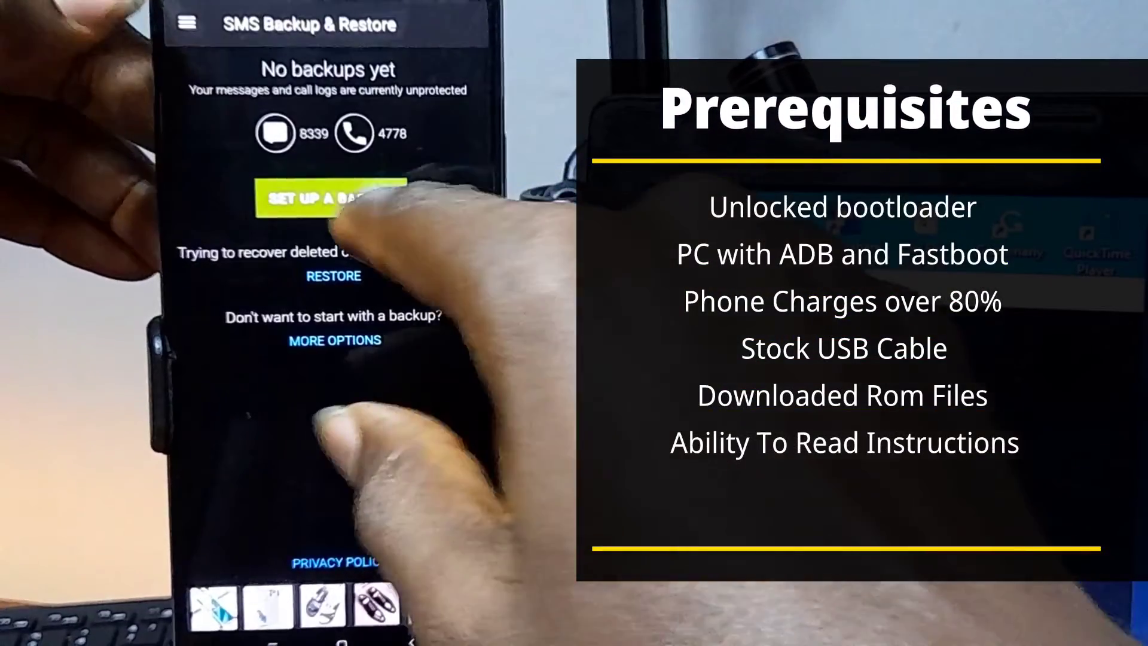
left_click(324, 204)
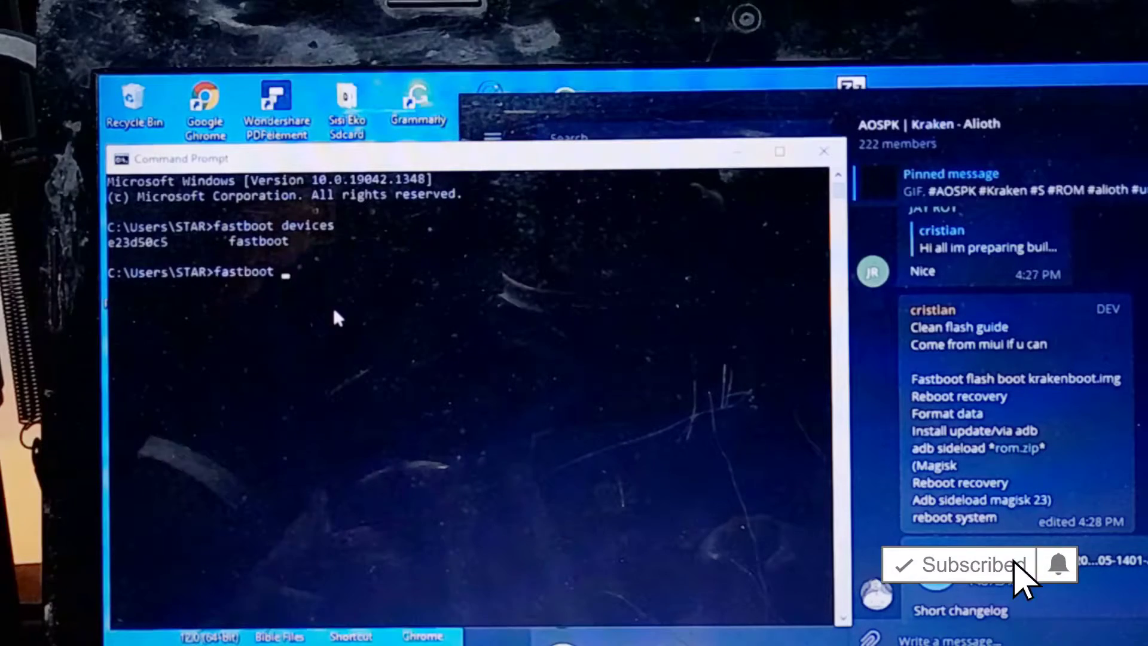
type("flash")
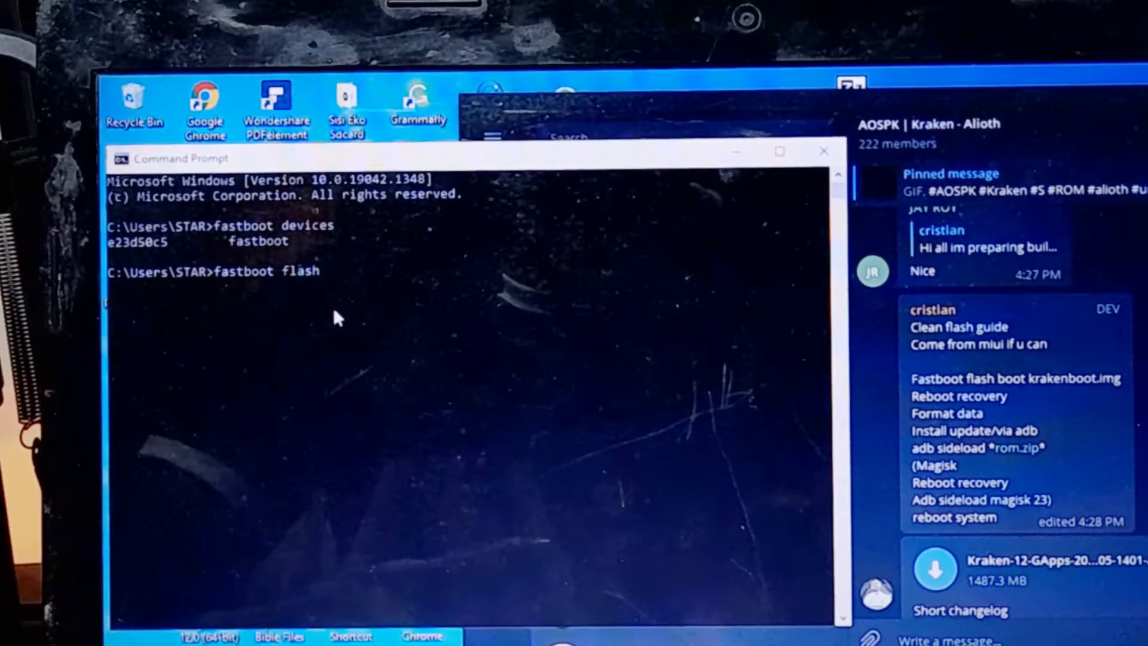
type("boot C:\\Users\\STAR\\Desktop\\krakenboot.img")
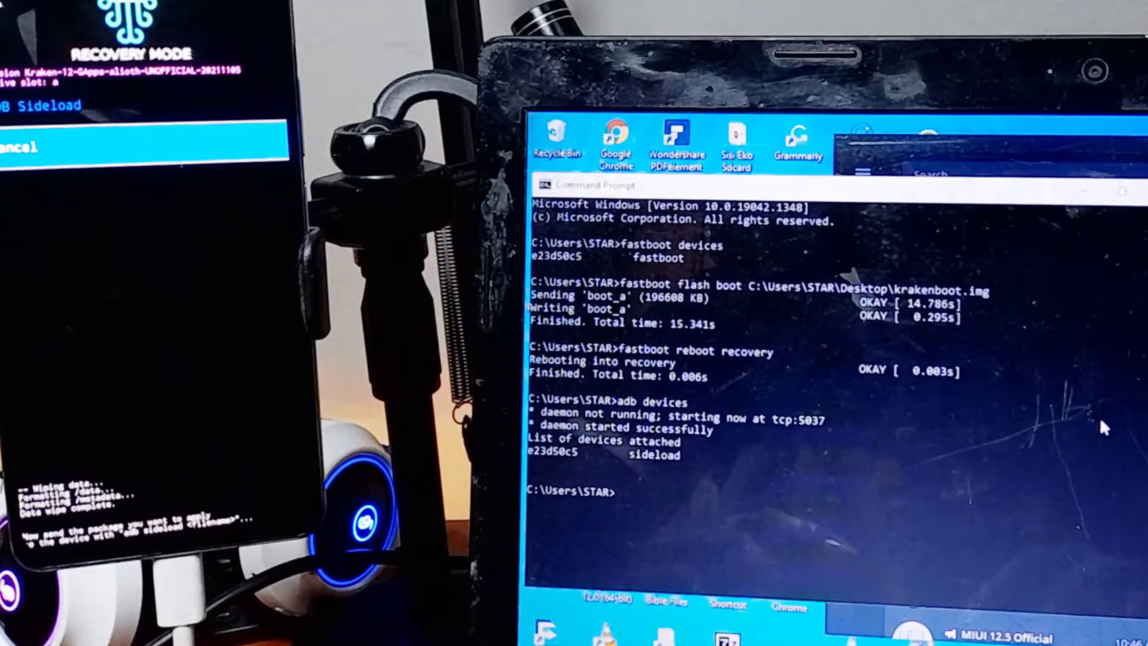
- Begin the adb sideload command after confirming the phone is listed as sideload
type("adb")
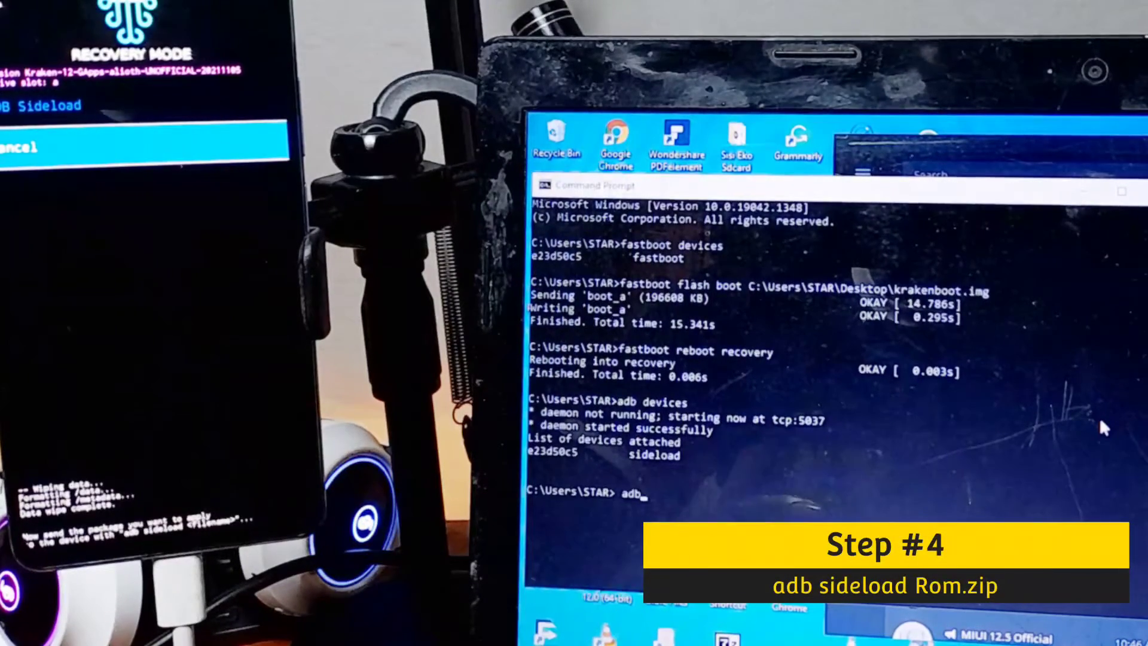